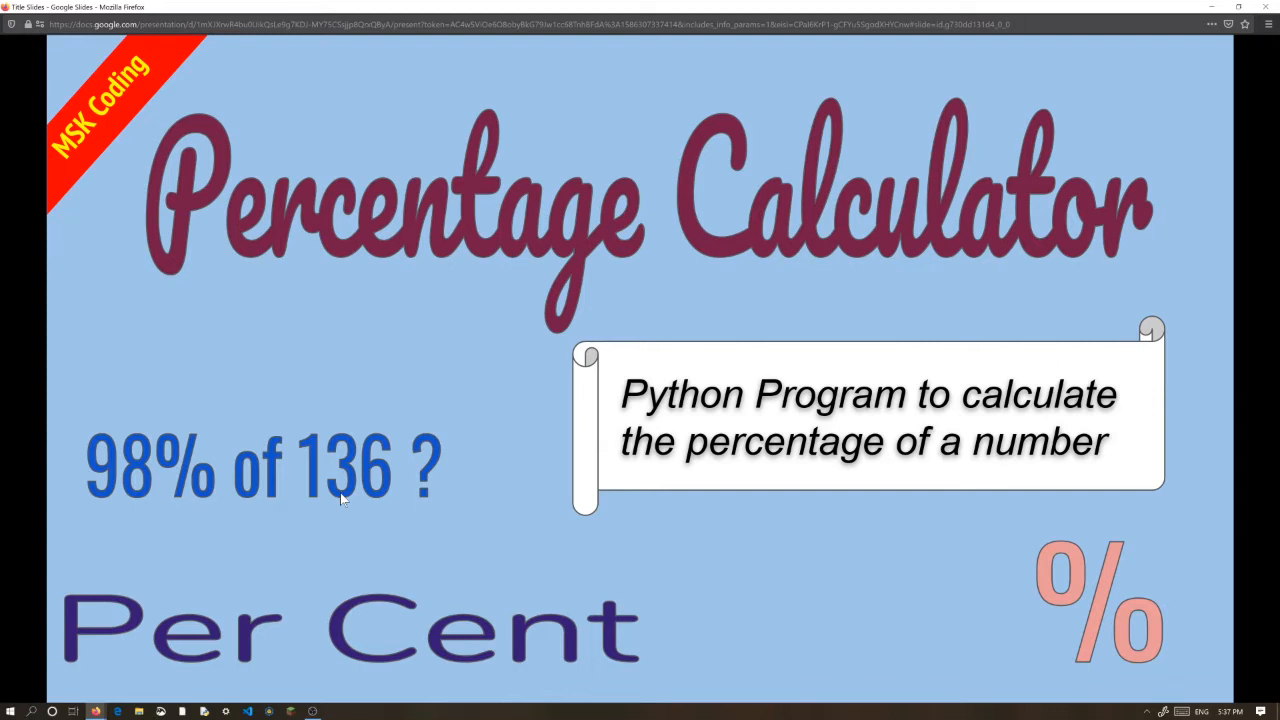
mouse_move(363, 478)
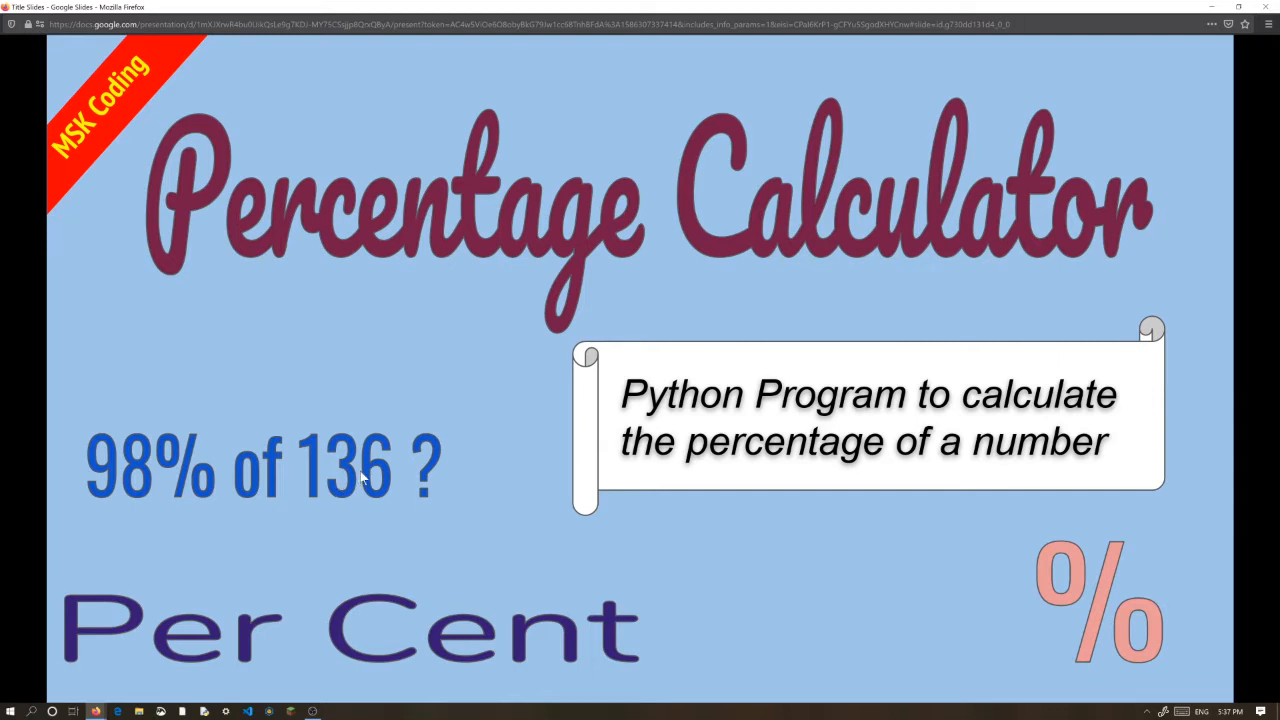
mouse_move(515, 317)
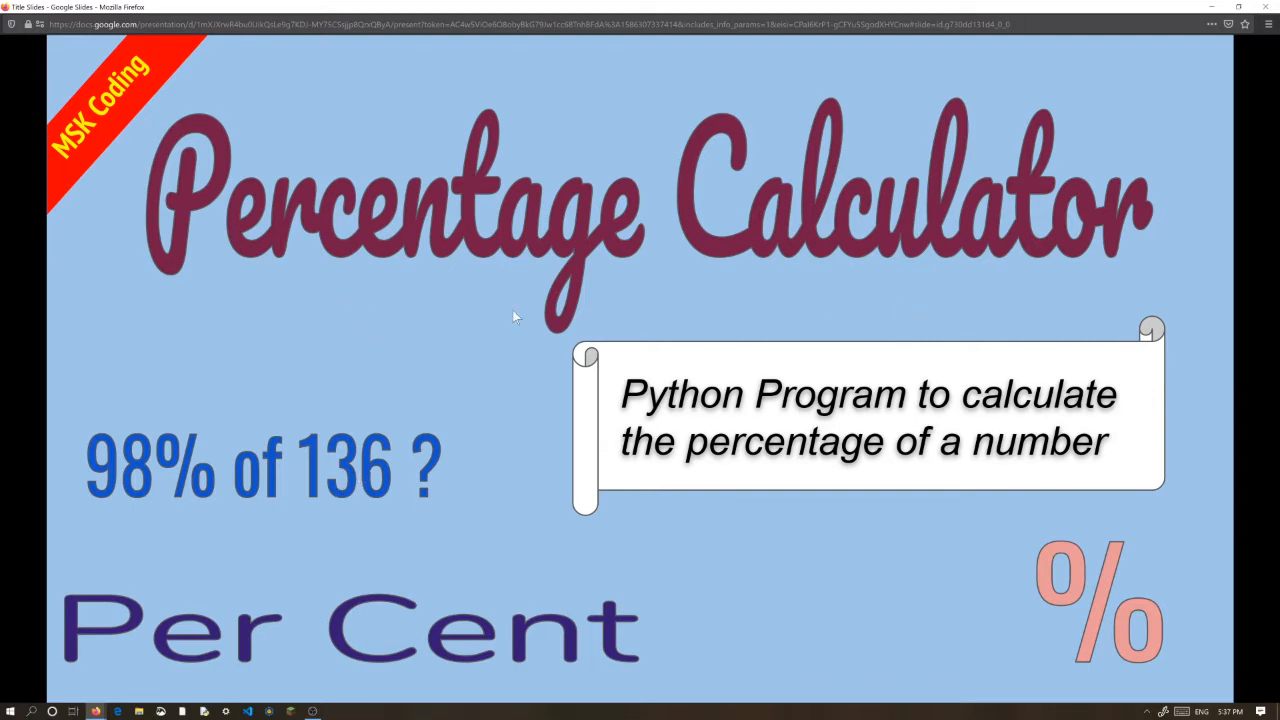
mouse_move(137, 527)
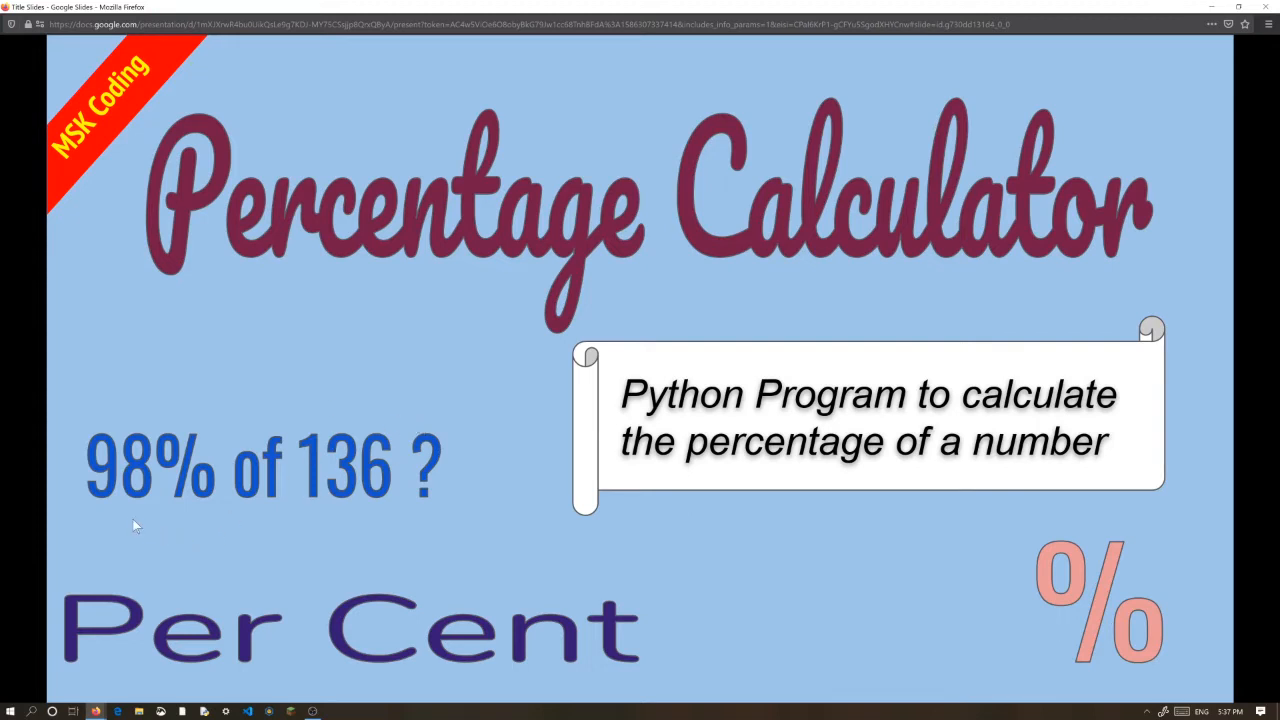
mouse_move(200, 520)
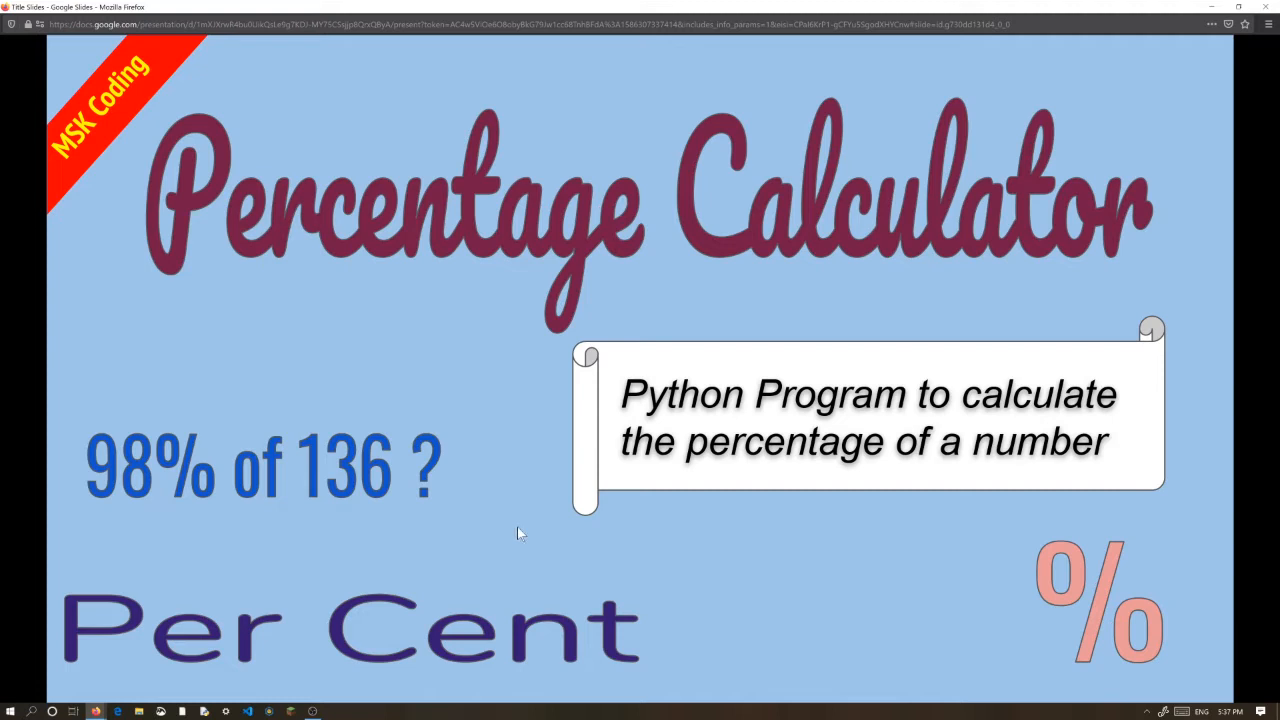
mouse_move(483, 488)
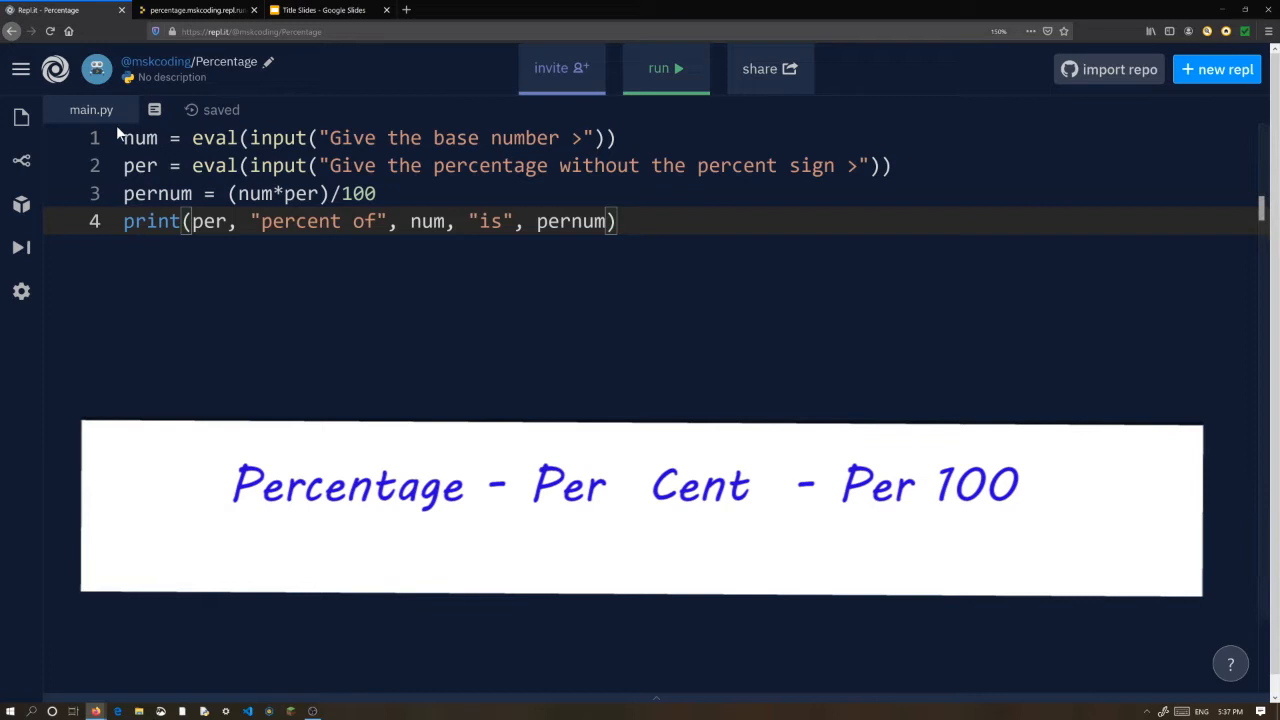
mouse_move(295, 104)
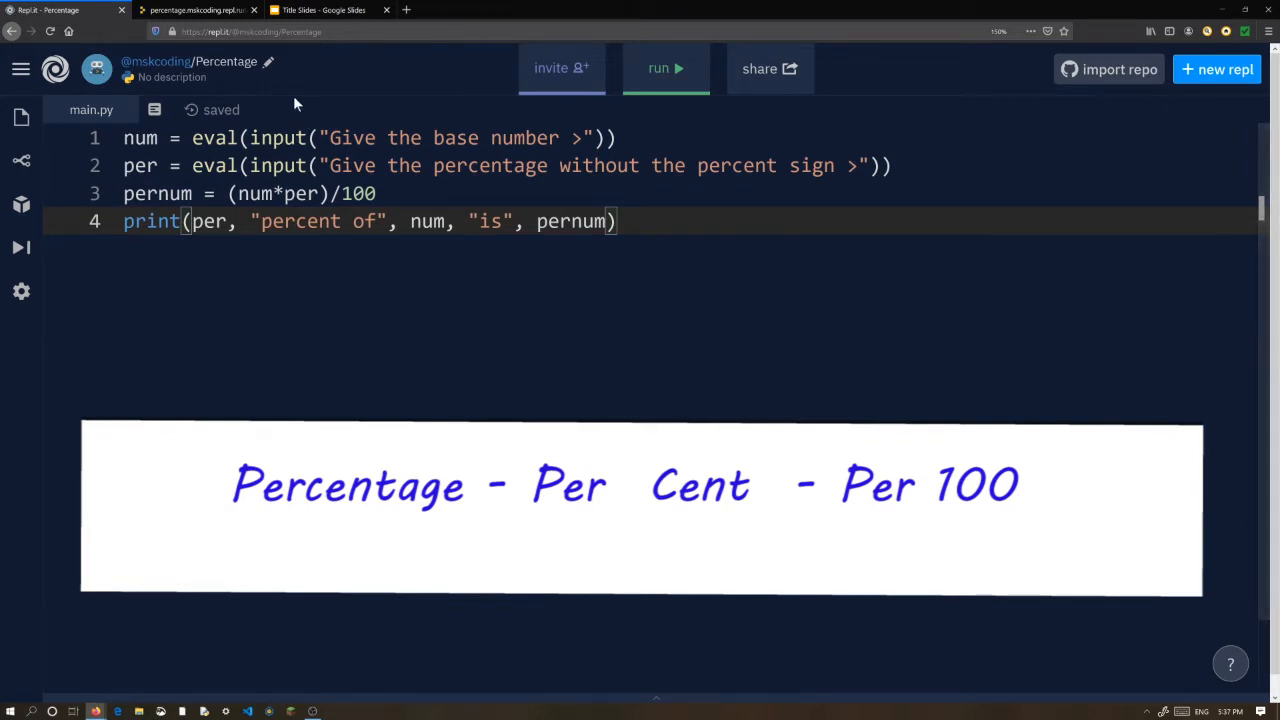
mouse_move(228, 84)
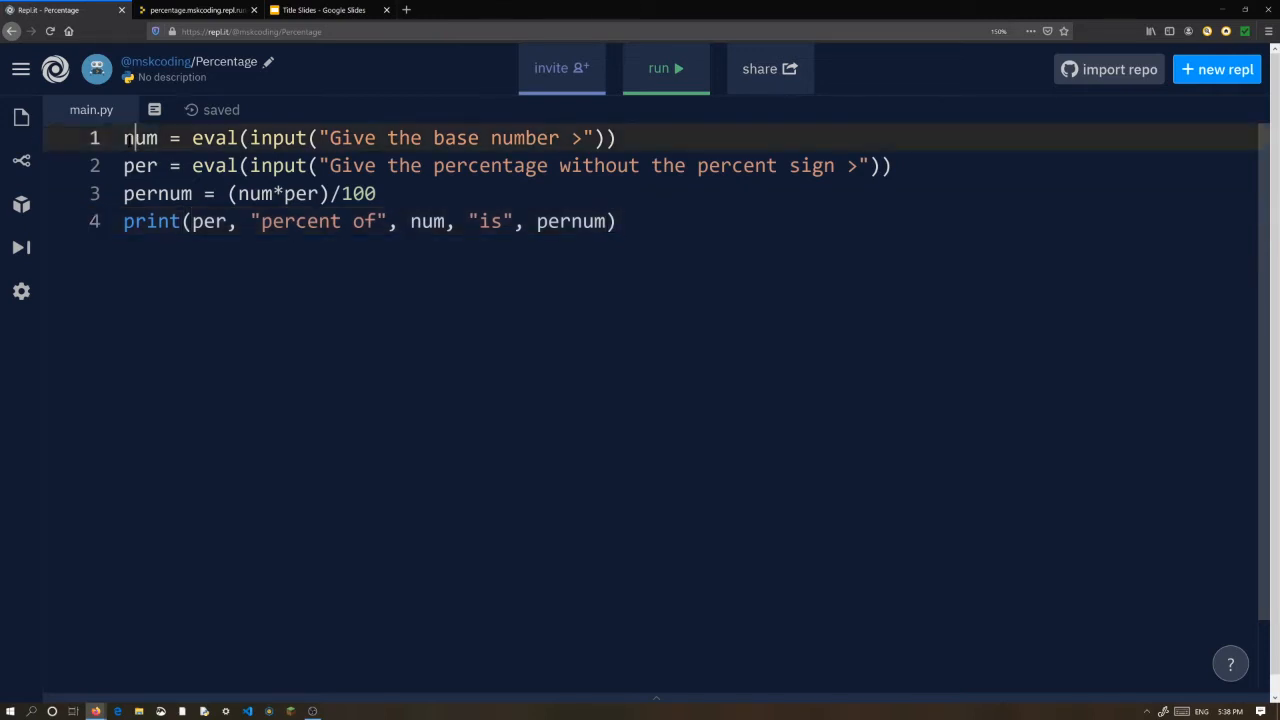
- Highlight the num variable, run the percentage script, and view its repl.run console prompt
double_click(140, 137)
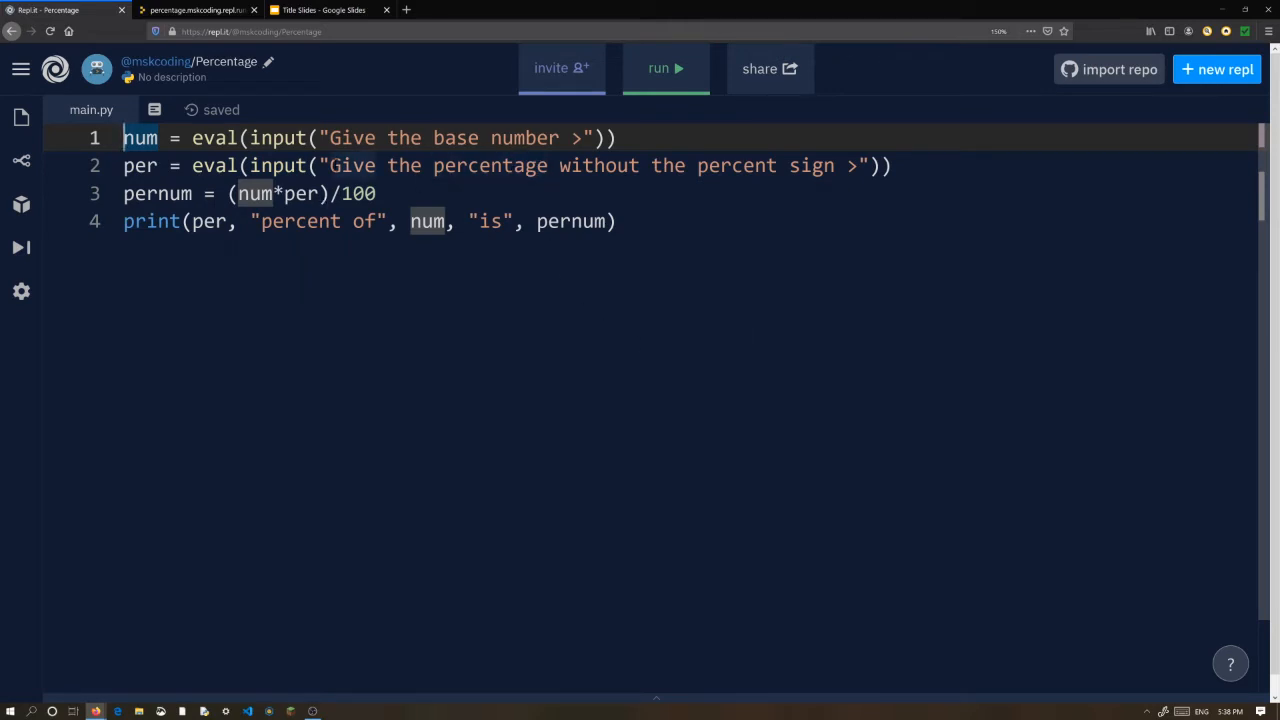
double_click(157, 193)
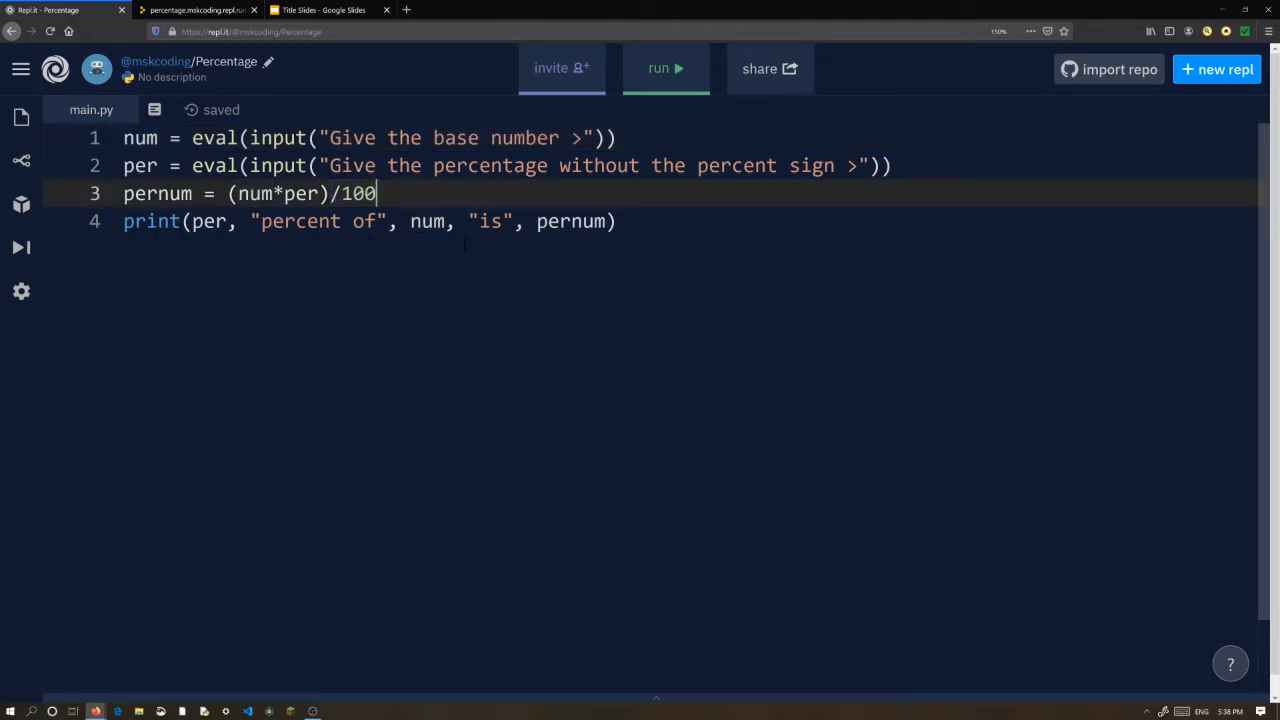
click(665, 68)
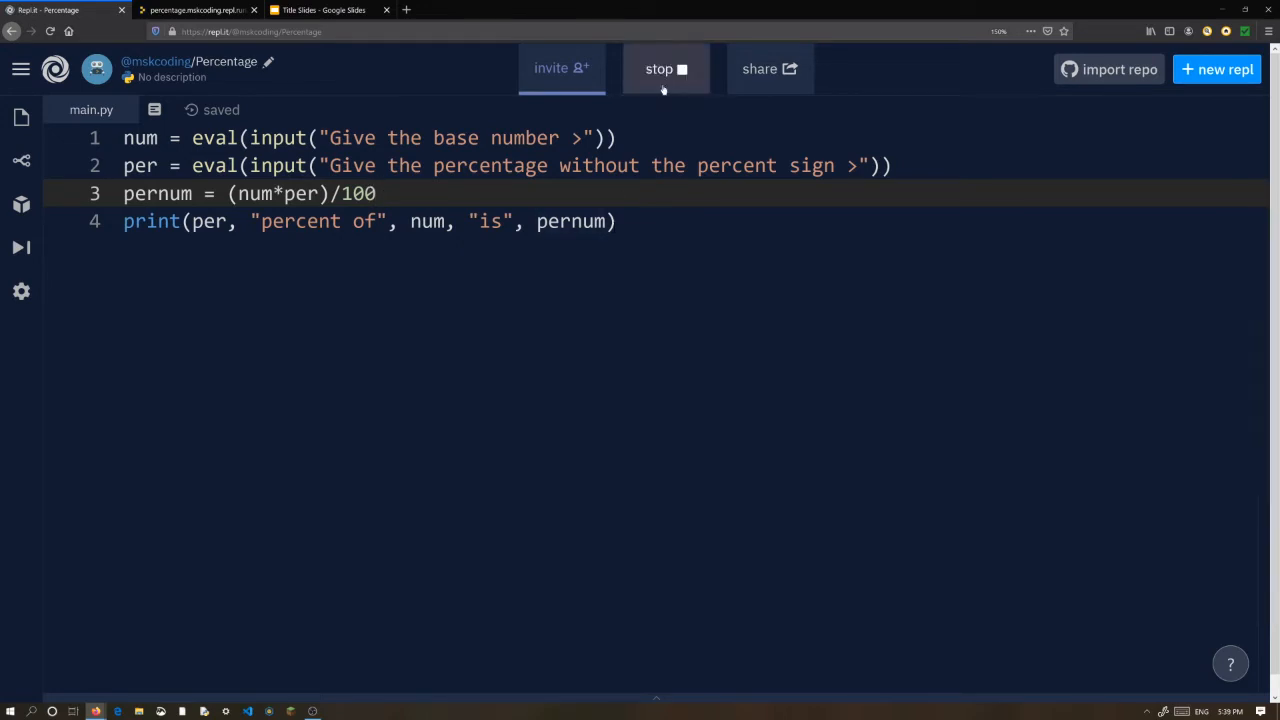
click(197, 10)
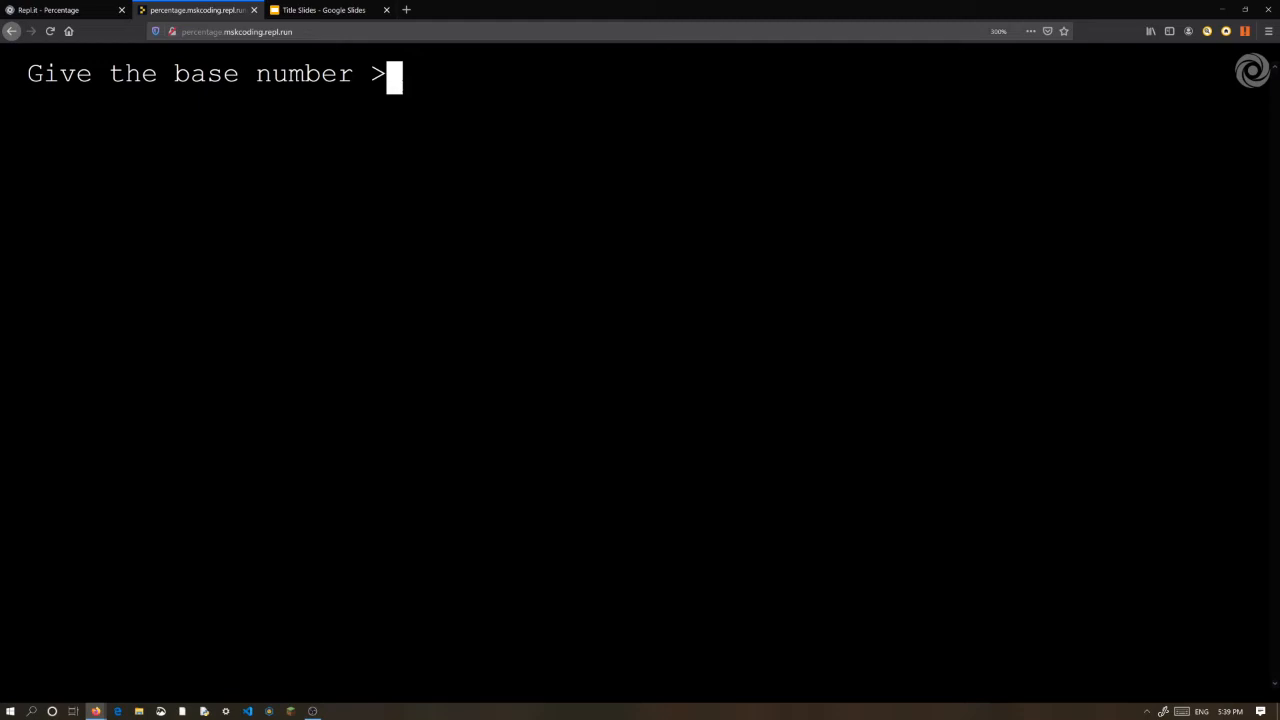
- Enter base 100 and percentage 50 to get 50.0, then restart for another calculation
text(100)
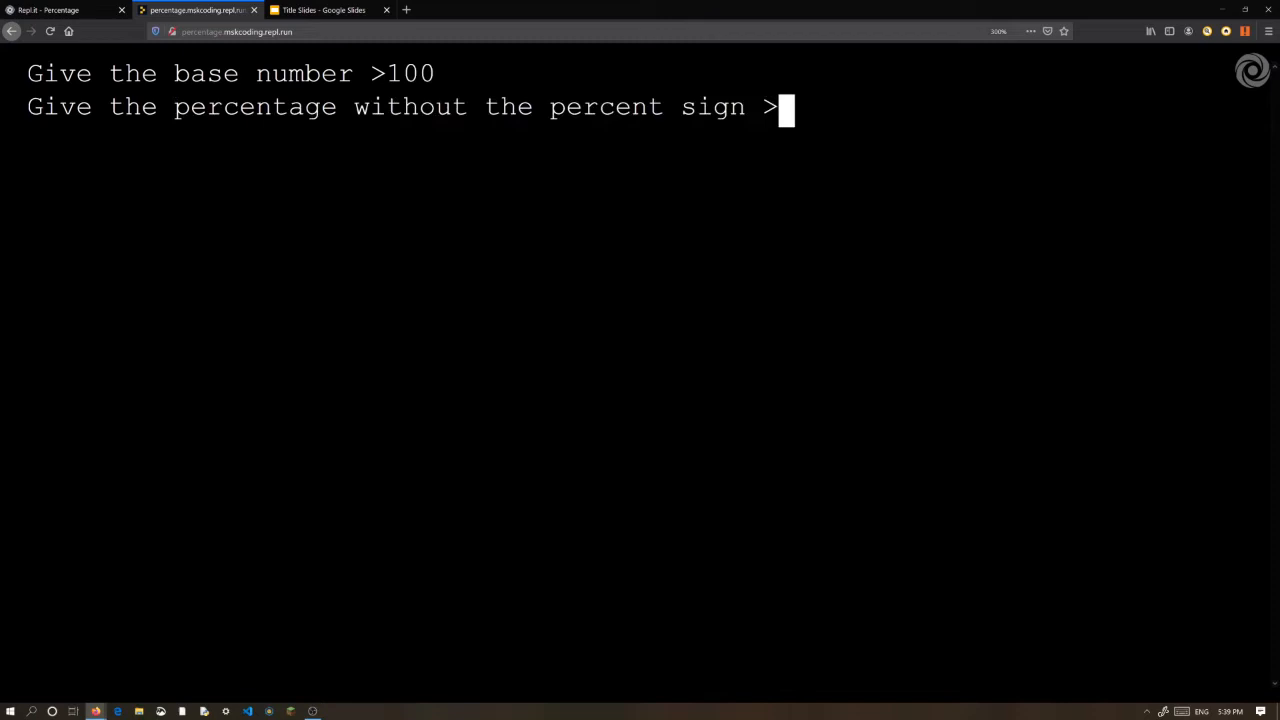
text(50)
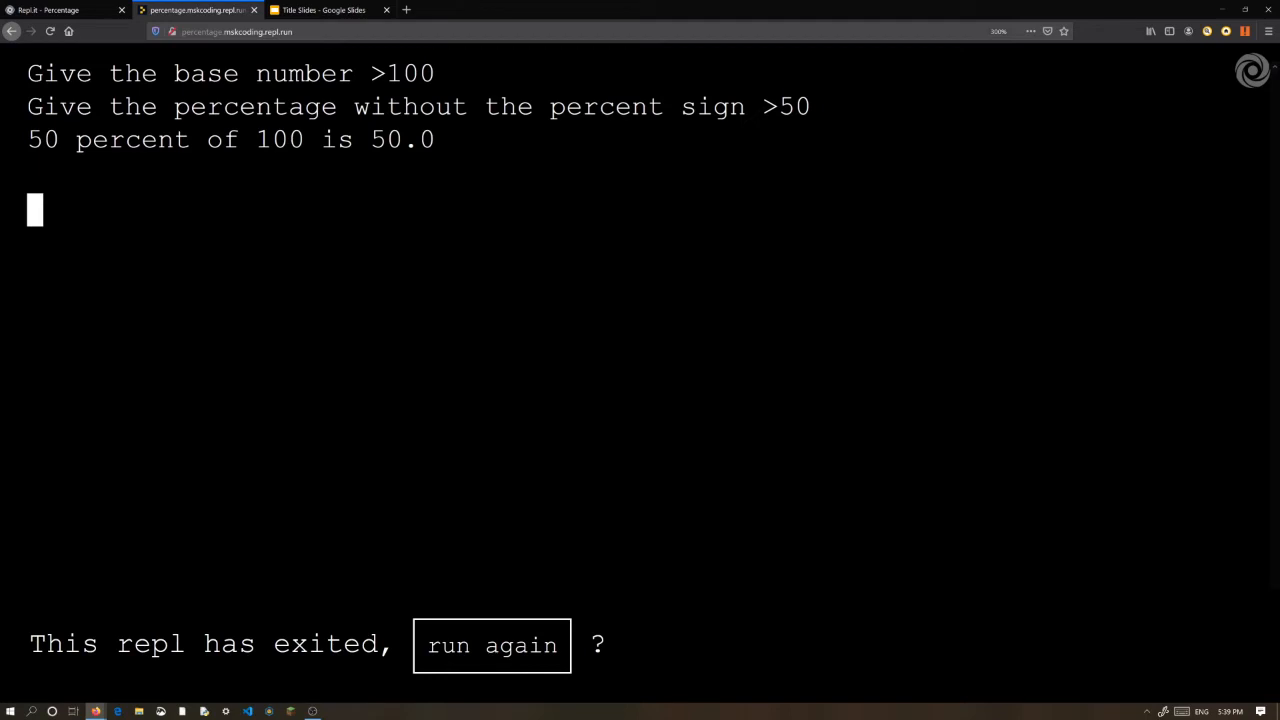
mouse_move(491, 645)
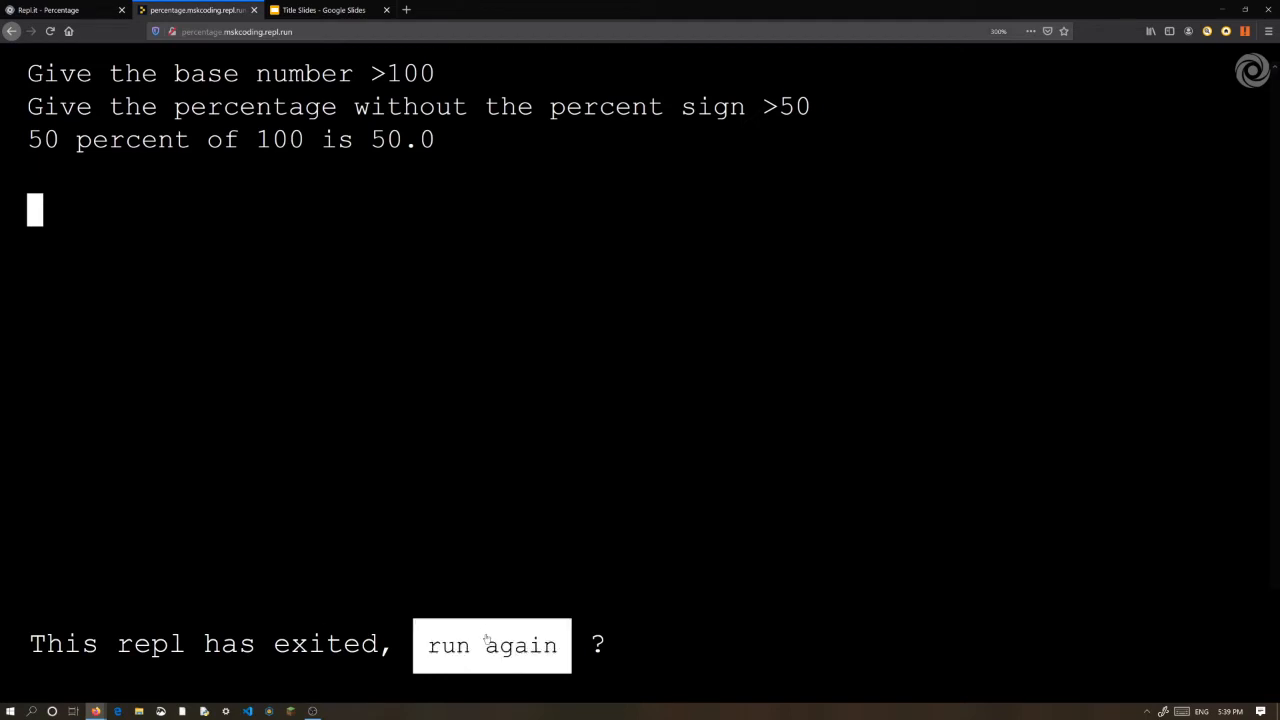
click(491, 645)
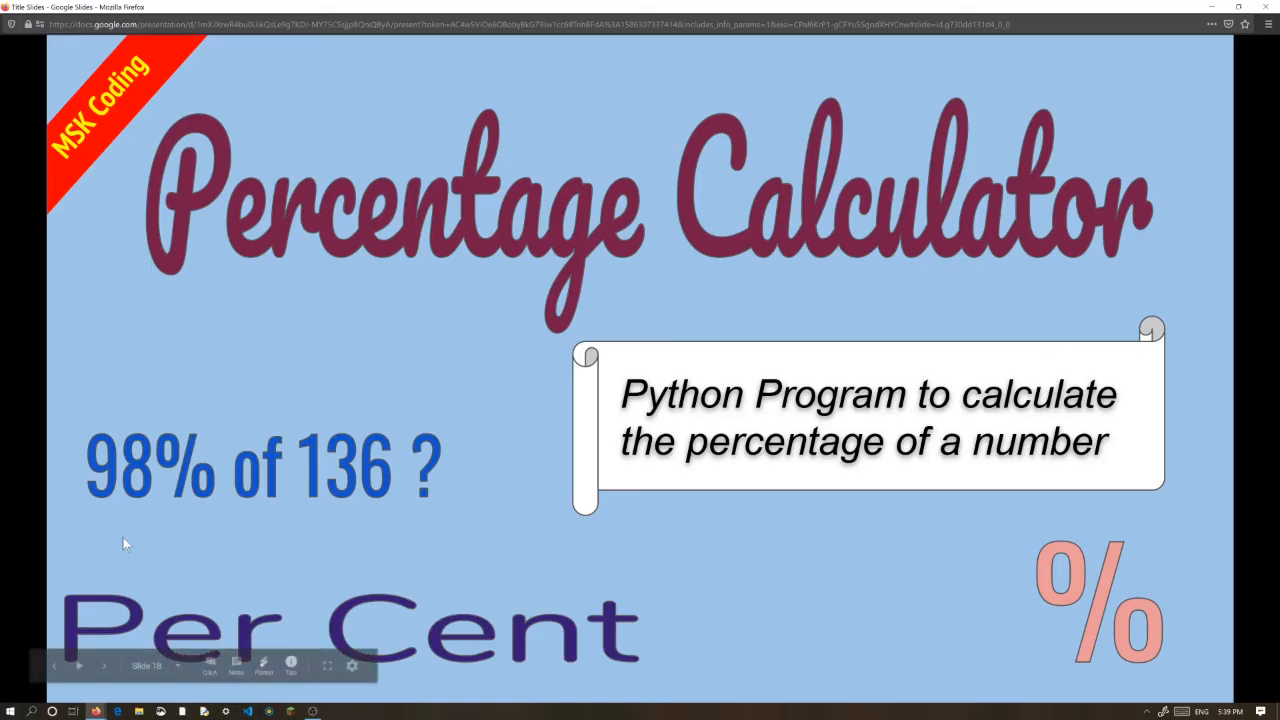
click(195, 10)
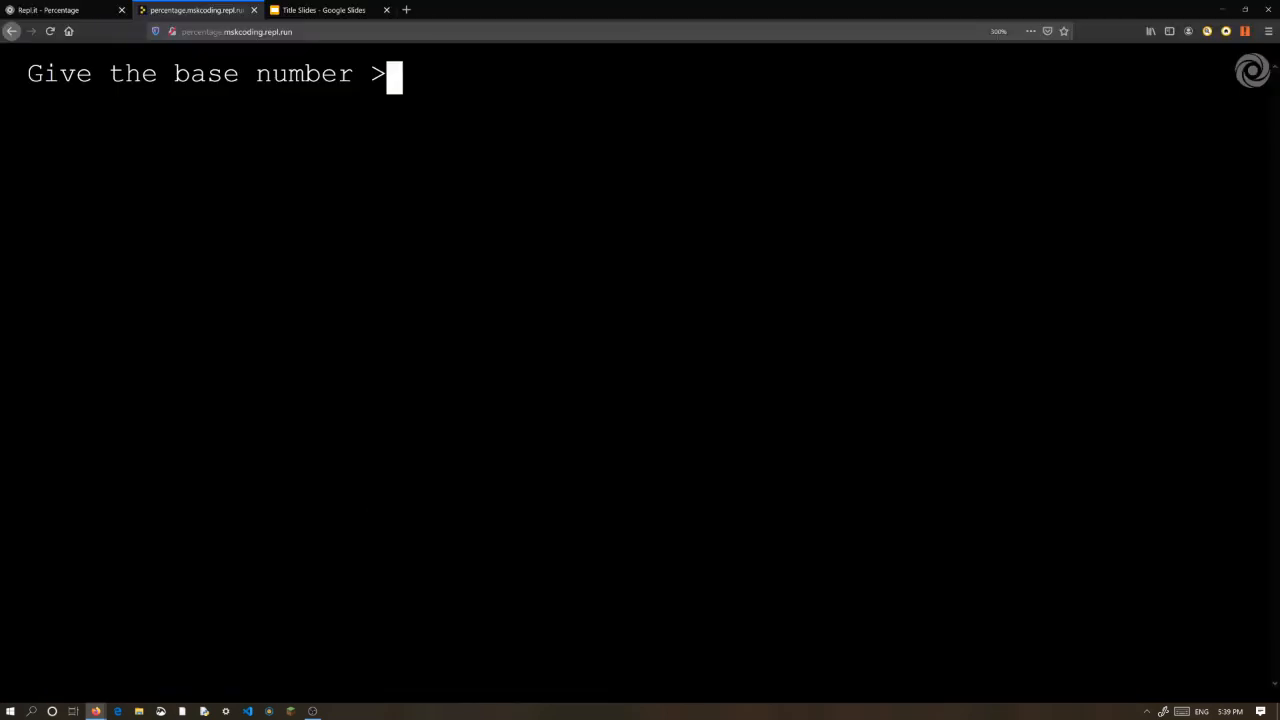
- Enter base 136 and percentage 98 to get 133.28, then restart the script
text(136)
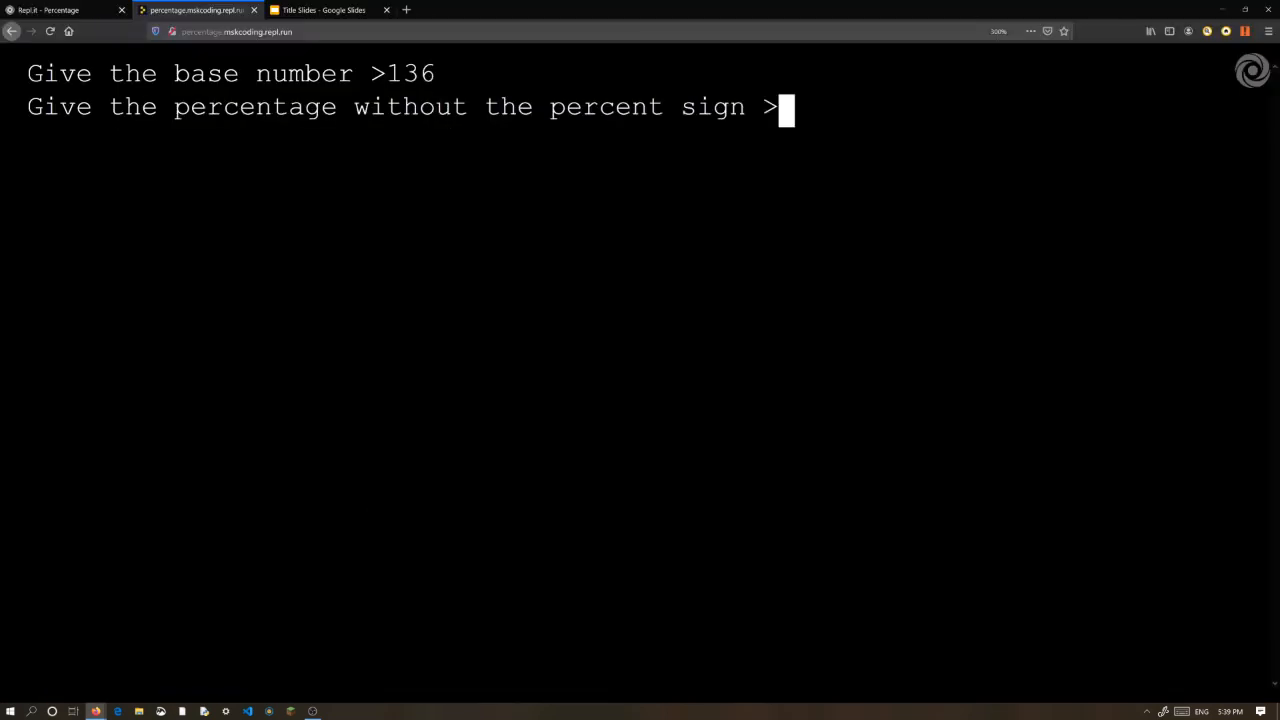
text(98)
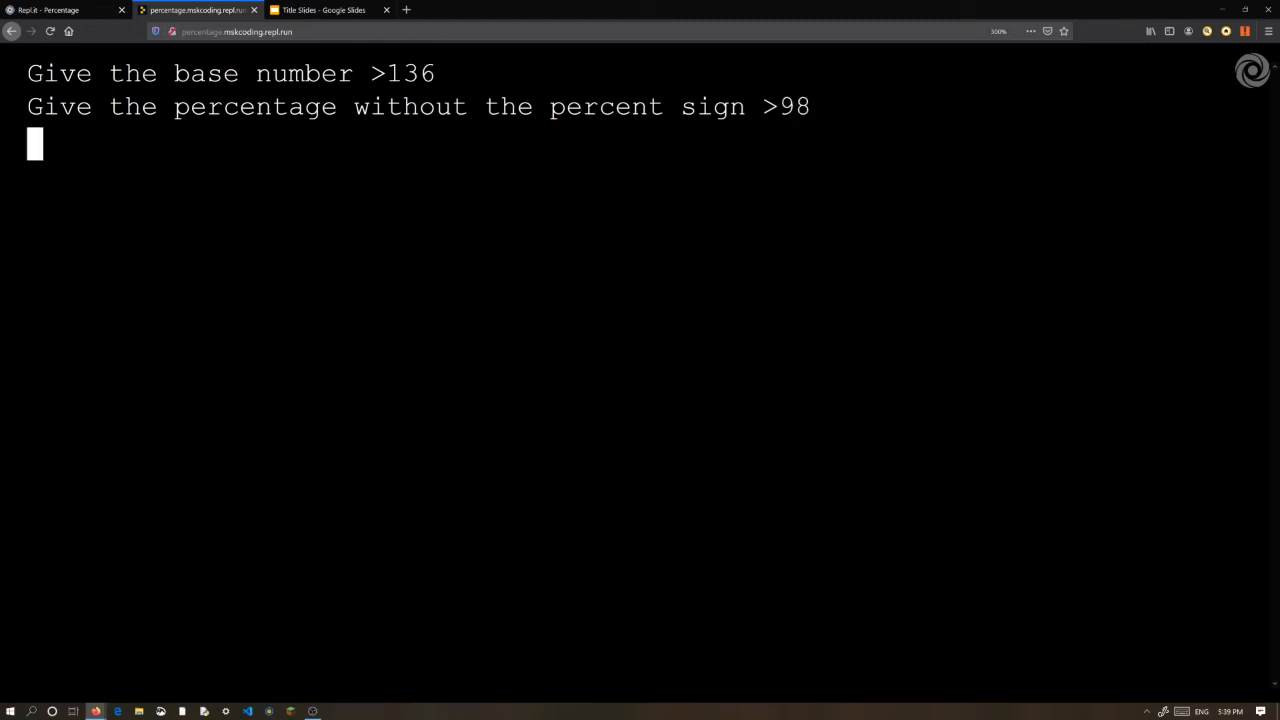
key(enter)
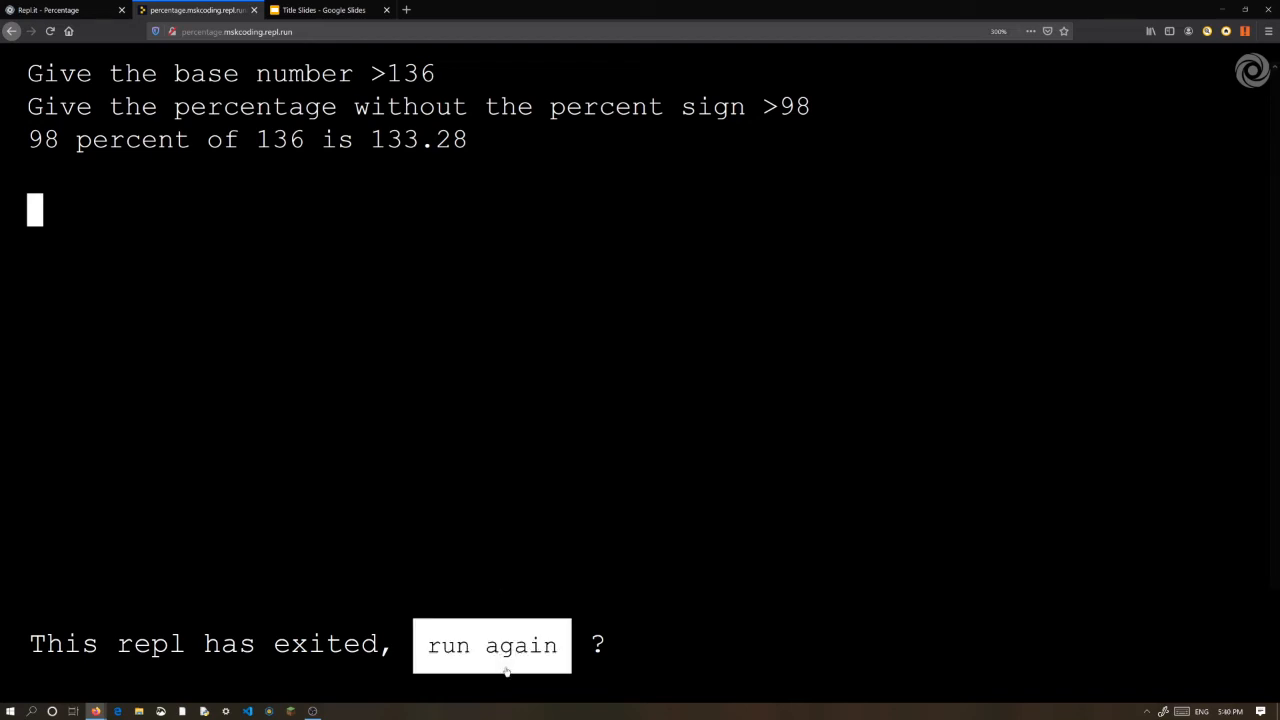
click(491, 645)
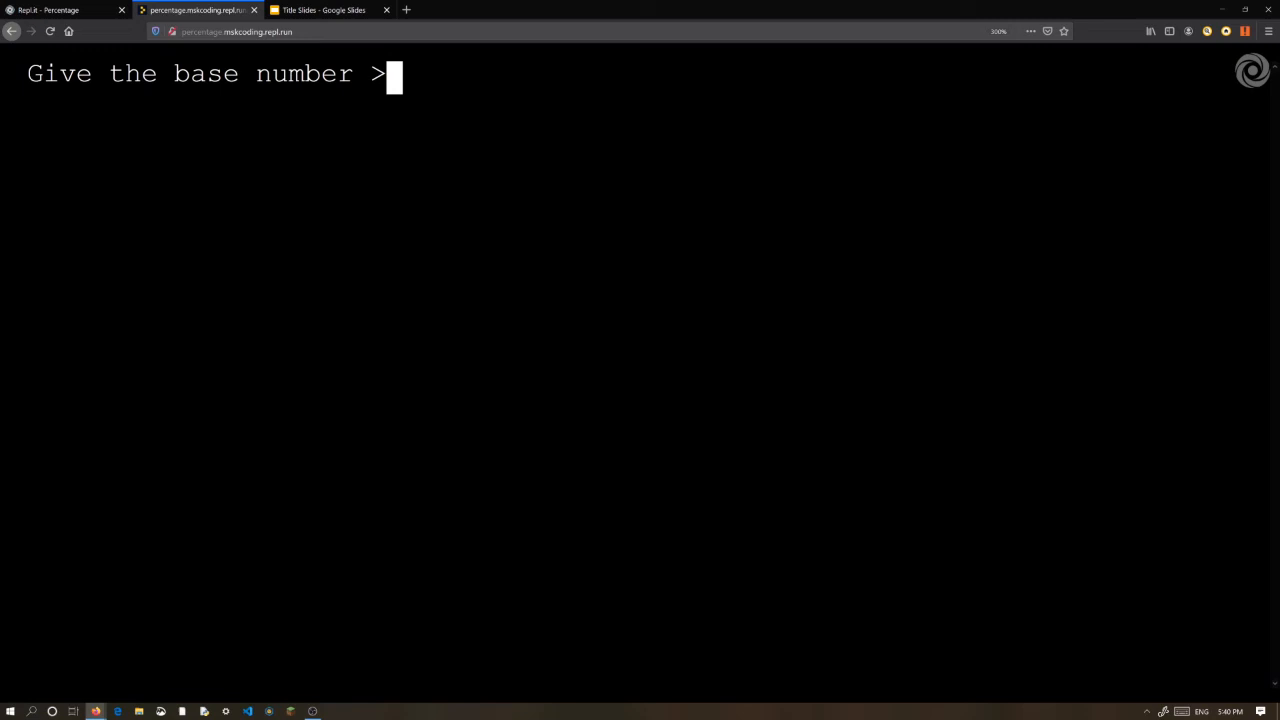
- Enter base 5 and percentage -100, producing the result -5.0
text(5)
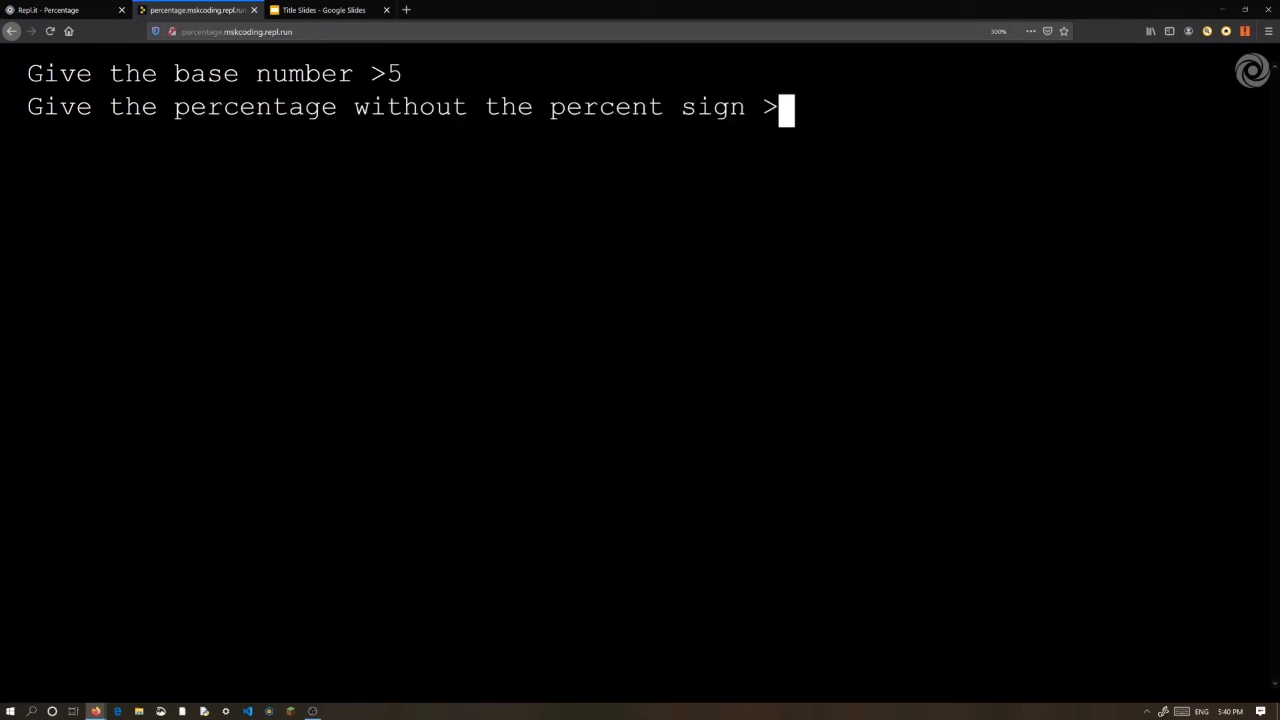
text(-100)
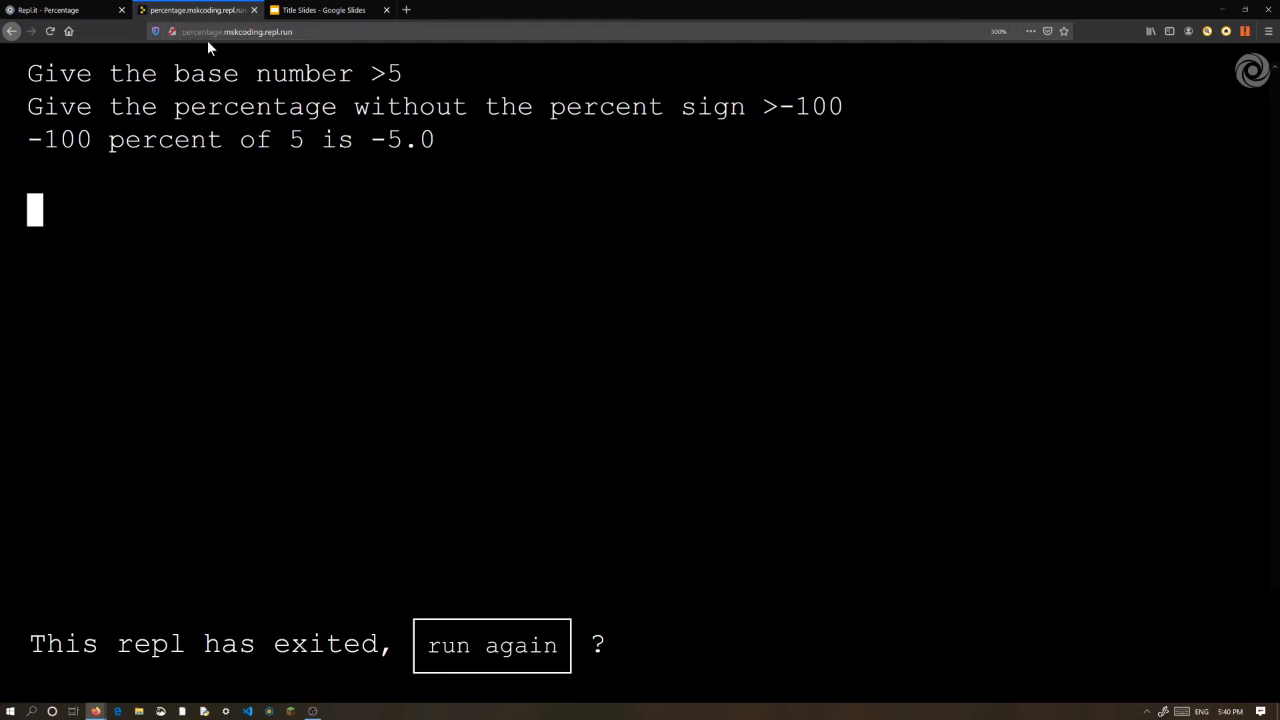
mouse_move(225, 55)
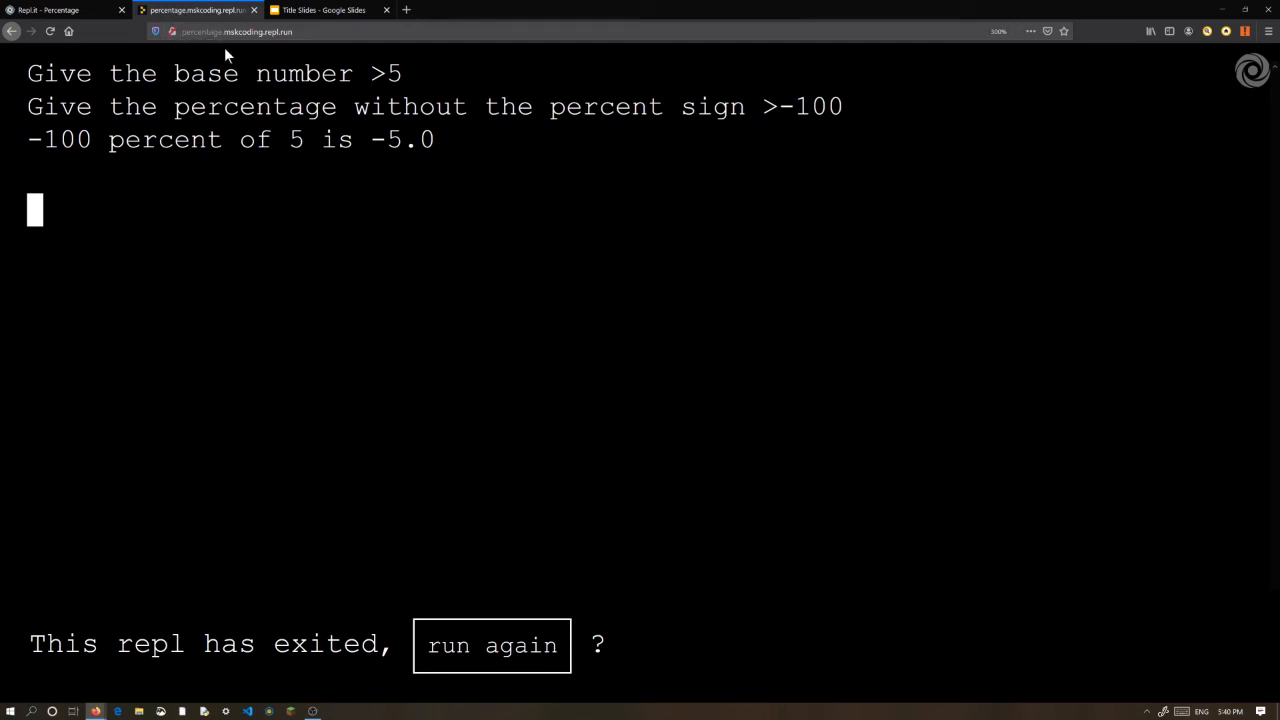